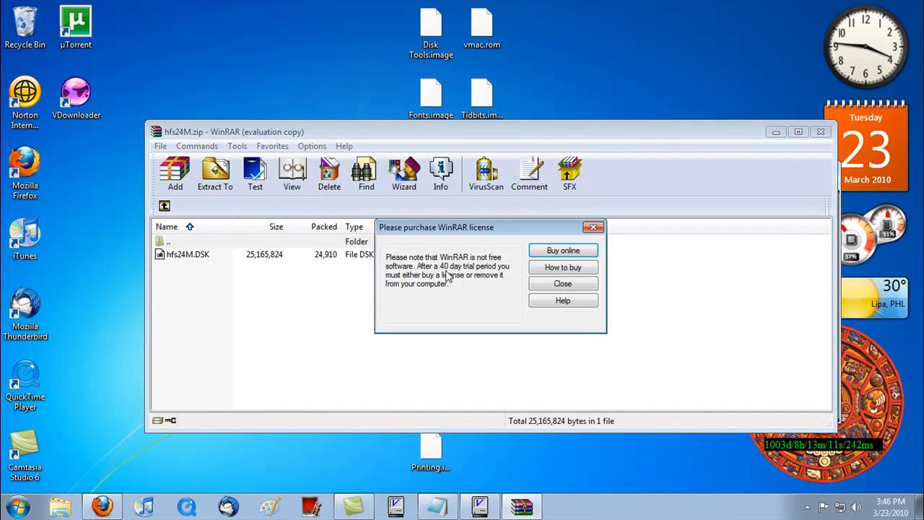
Dismiss the WinRAR license reminder before extracting hfs24M.DSK to the desktop
left_click(563, 283)
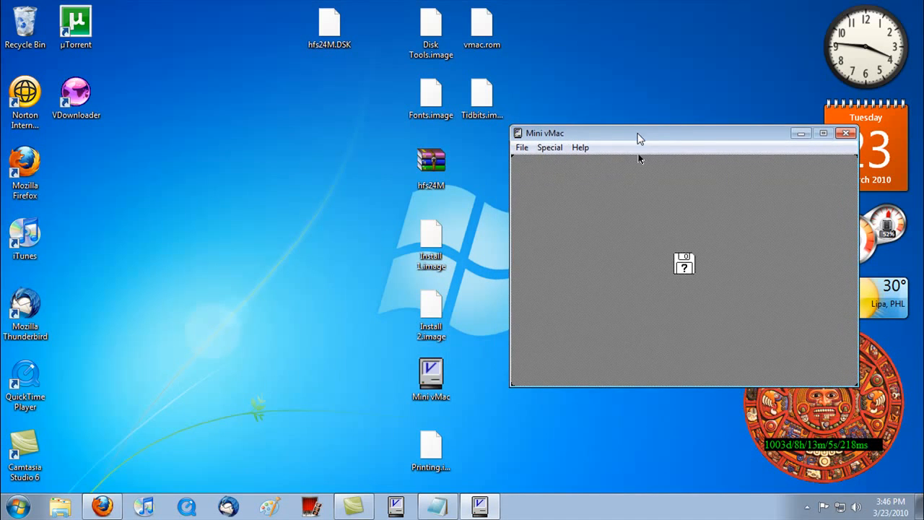
Boot the emulated Mac from the installer and hard disk images dropped onto Mini vMac
left_click_drag(636, 132, 596, 143)
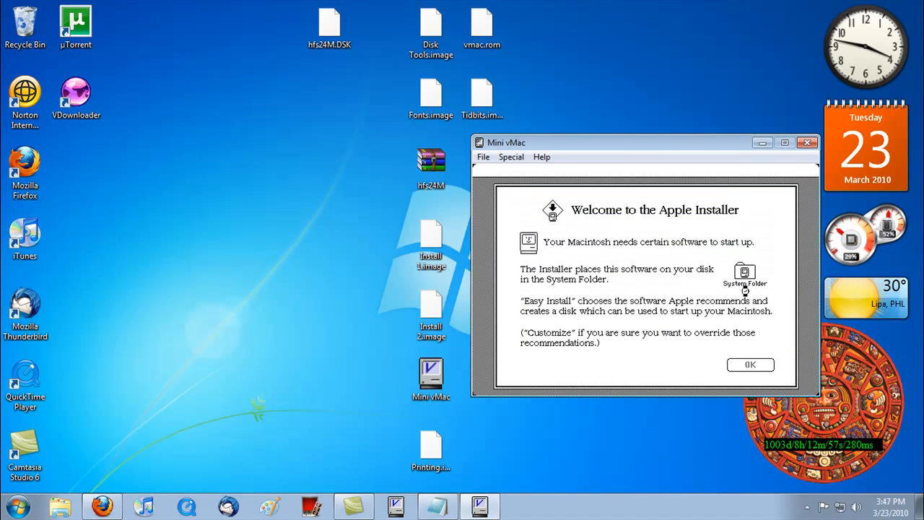
Dismiss the welcome screen and switch the install target to the 'untitled' hard disk
left_click(750, 365)
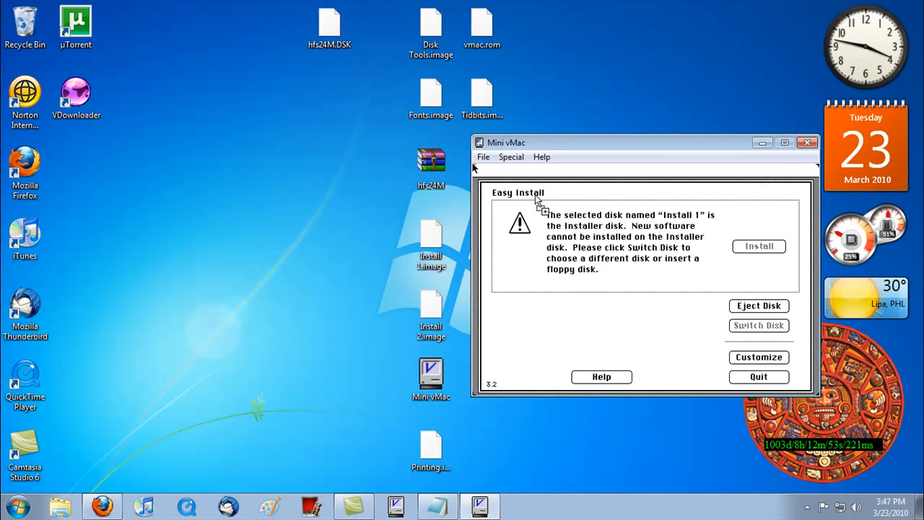
left_click(759, 326)
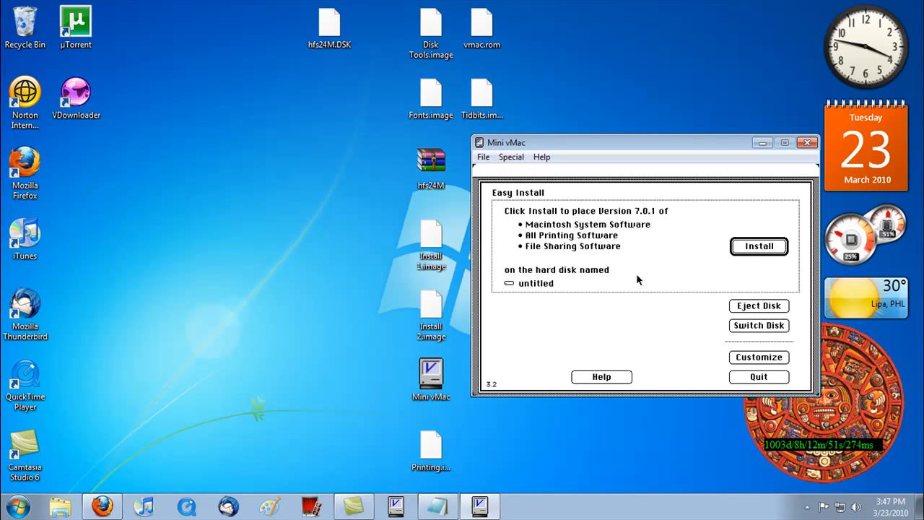
mouse_move(651, 240)
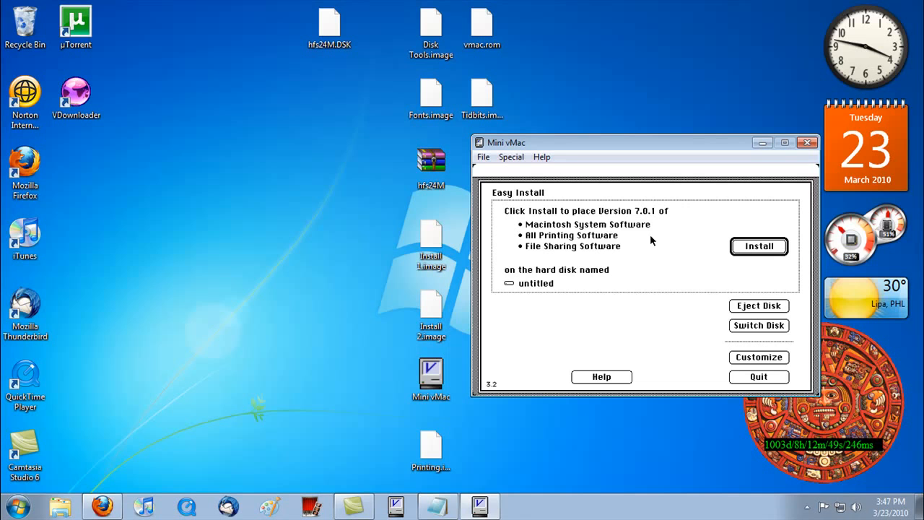
mouse_move(765, 257)
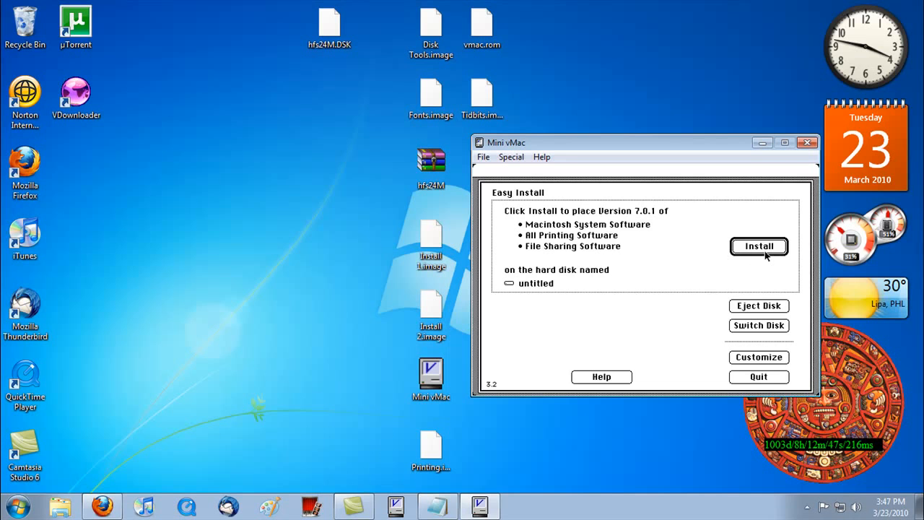
Start installing System Software 7.0.1 onto 'untitled'
left_click(759, 246)
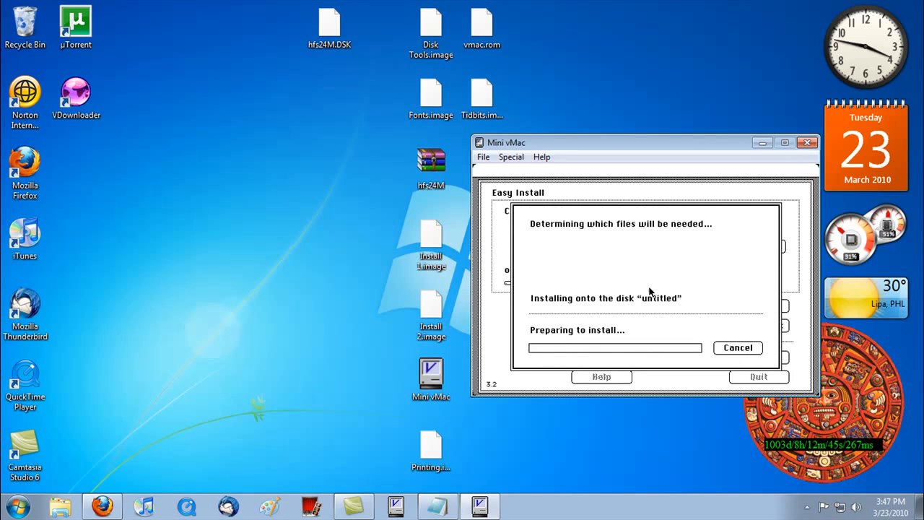
mouse_move(649, 286)
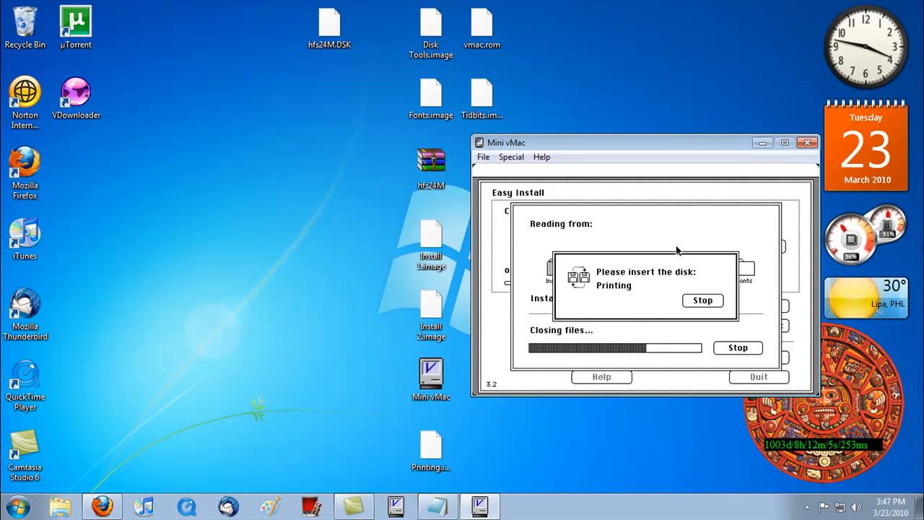
mouse_move(394, 469)
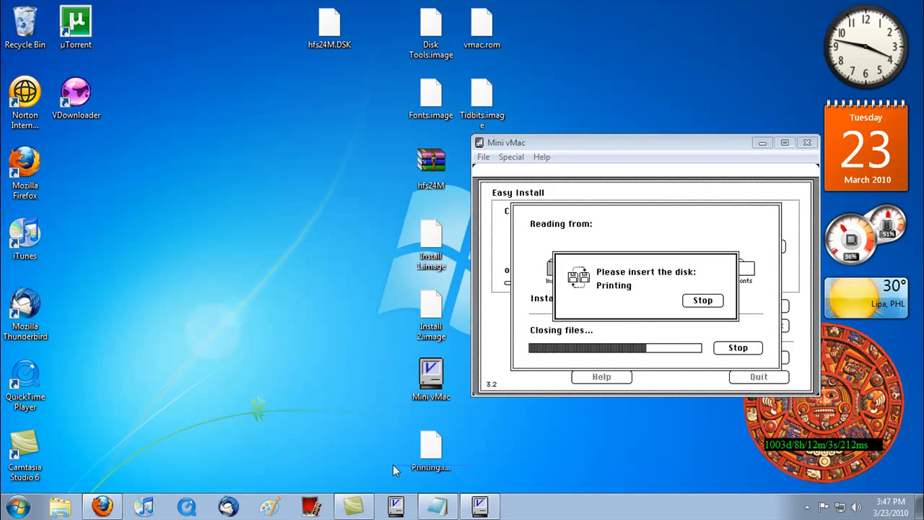
mouse_move(611, 296)
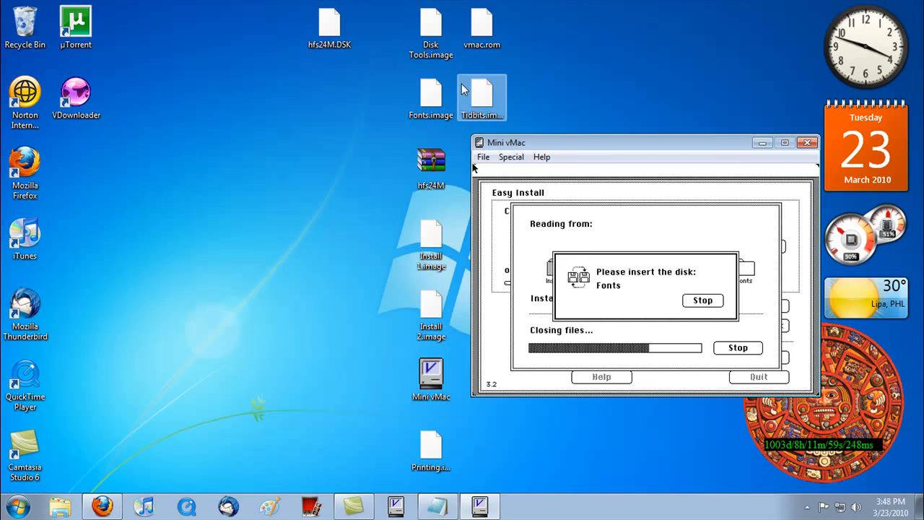
Supply the Printing and Fonts disk images when the installer requests them
left_click(429, 98)
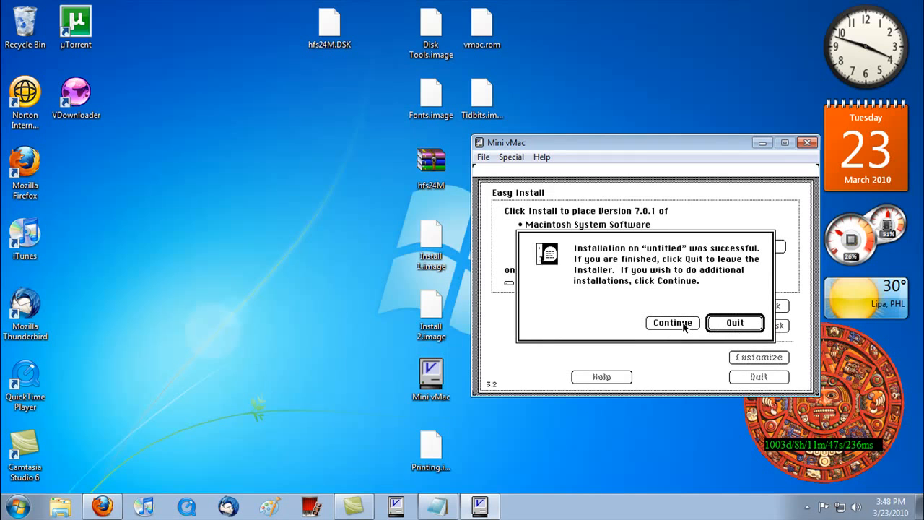
Quit the installer to restart, then view the untitled disk and its System Folder
left_click(735, 323)
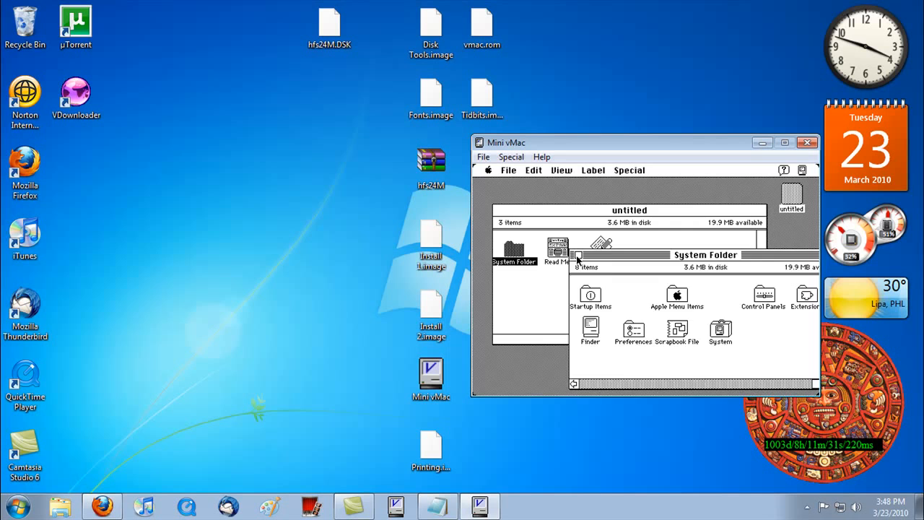
Close the disk windows, create a new folder on the desktop, and open it
left_click(509, 169)
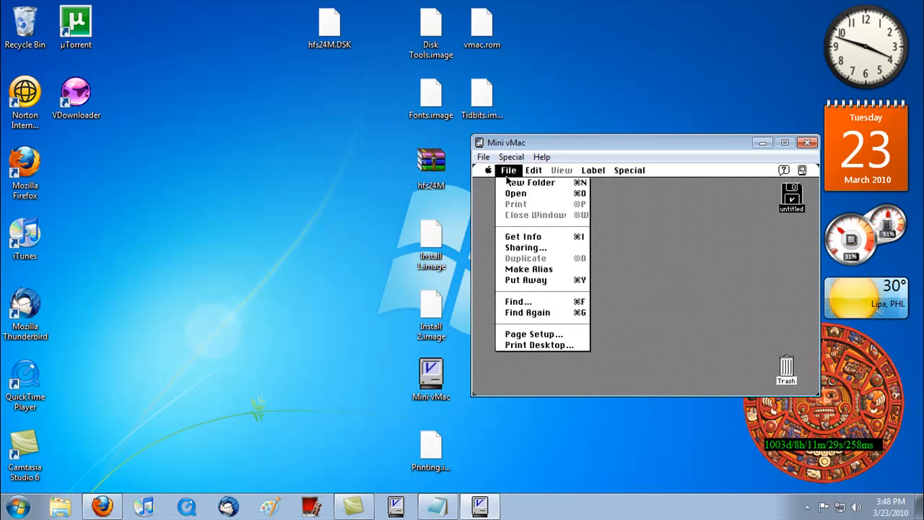
left_click(531, 182)
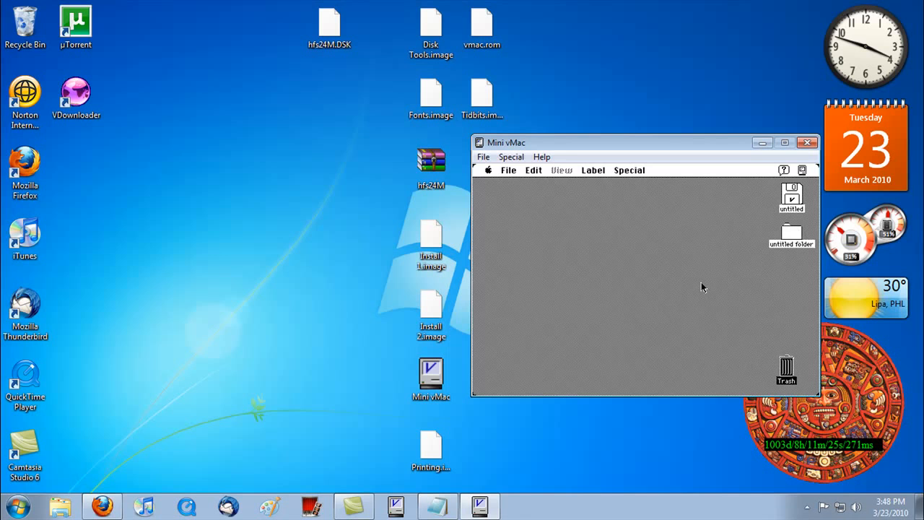
double_click(791, 234)
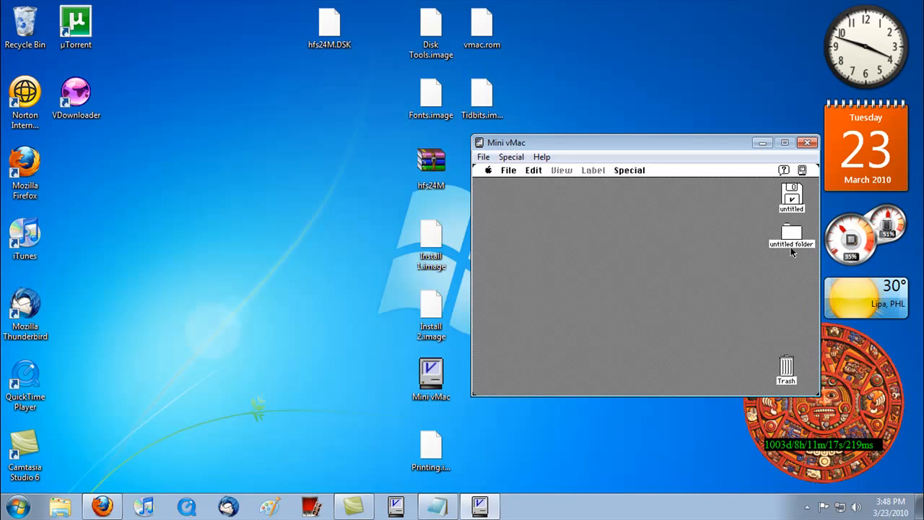
double_click(790, 235)
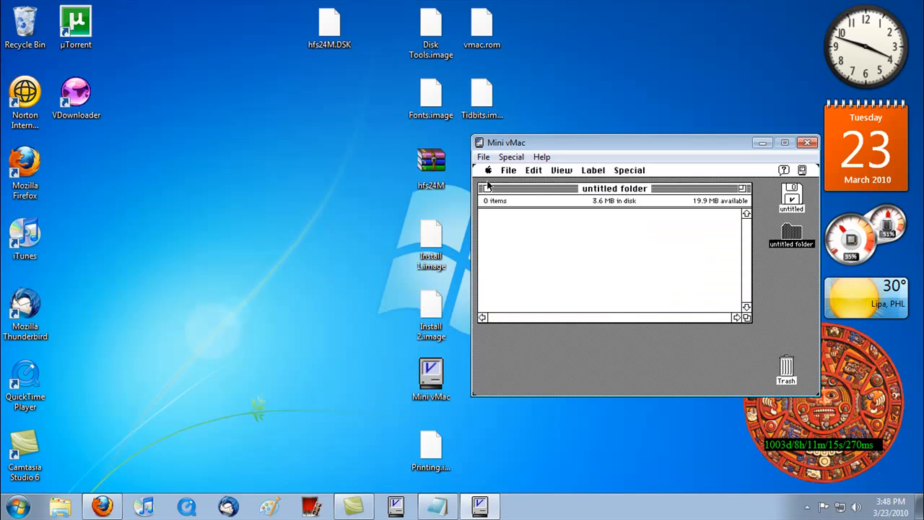
Check About This Macintosh for System 7.0.1, shut down, and close Mini vMac
left_click(489, 170)
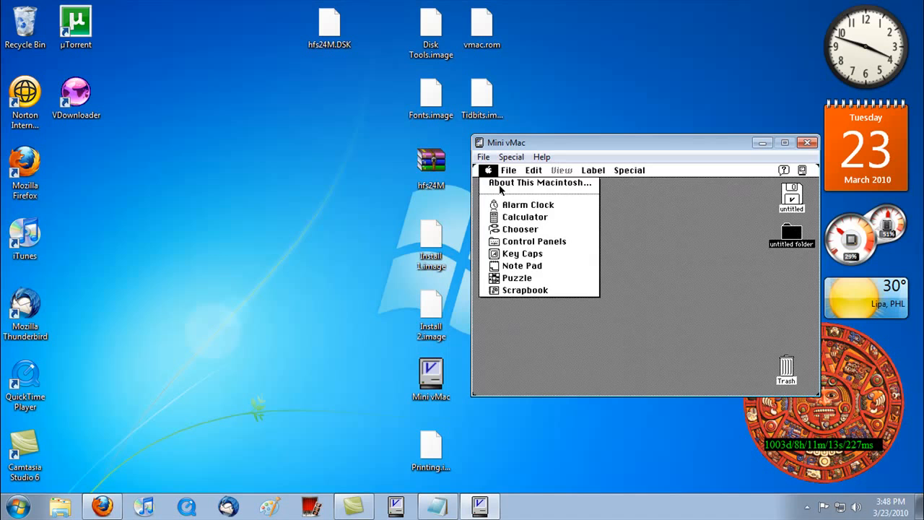
left_click(538, 182)
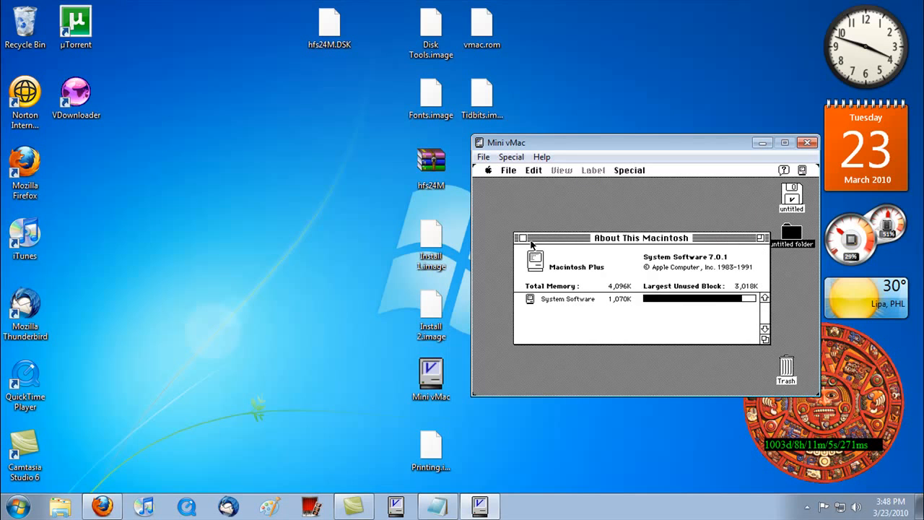
left_click(629, 170)
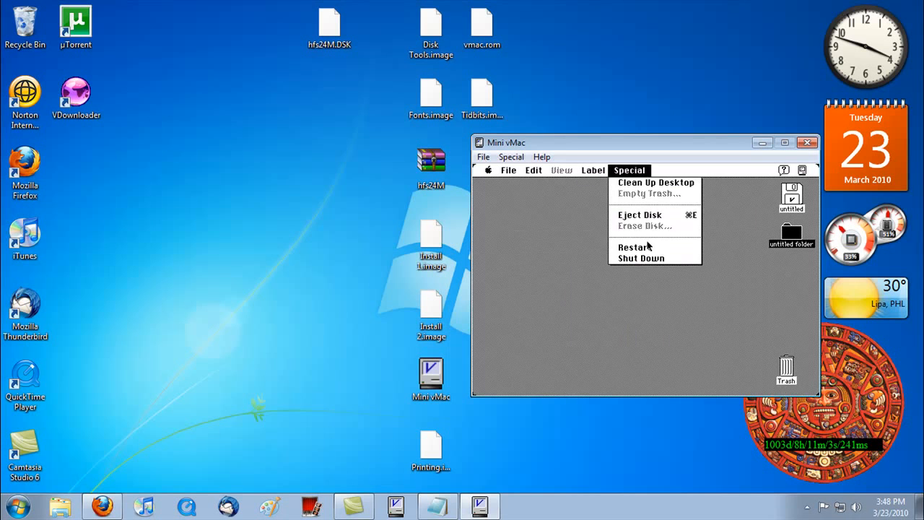
left_click(642, 258)
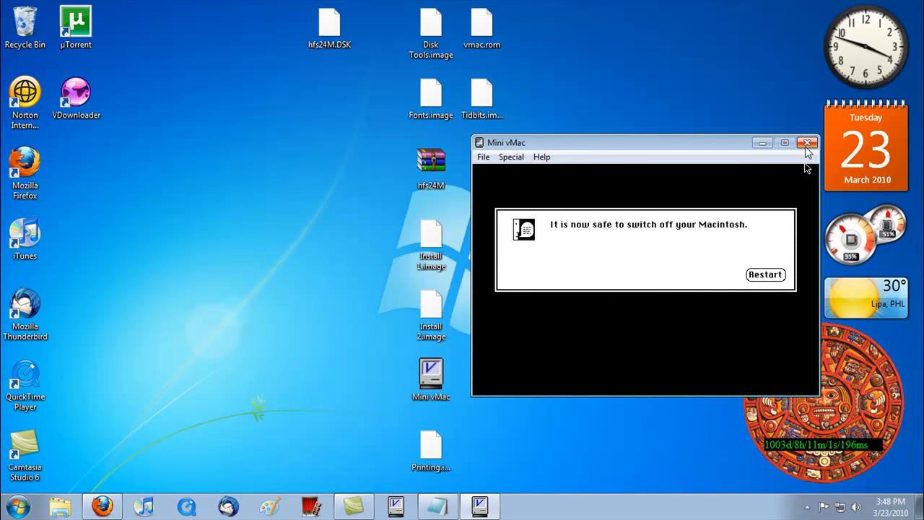
left_click(806, 142)
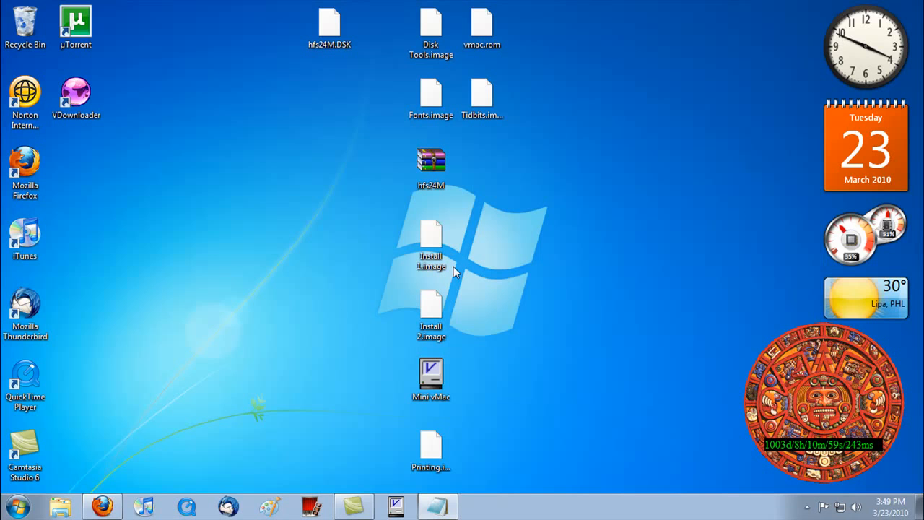